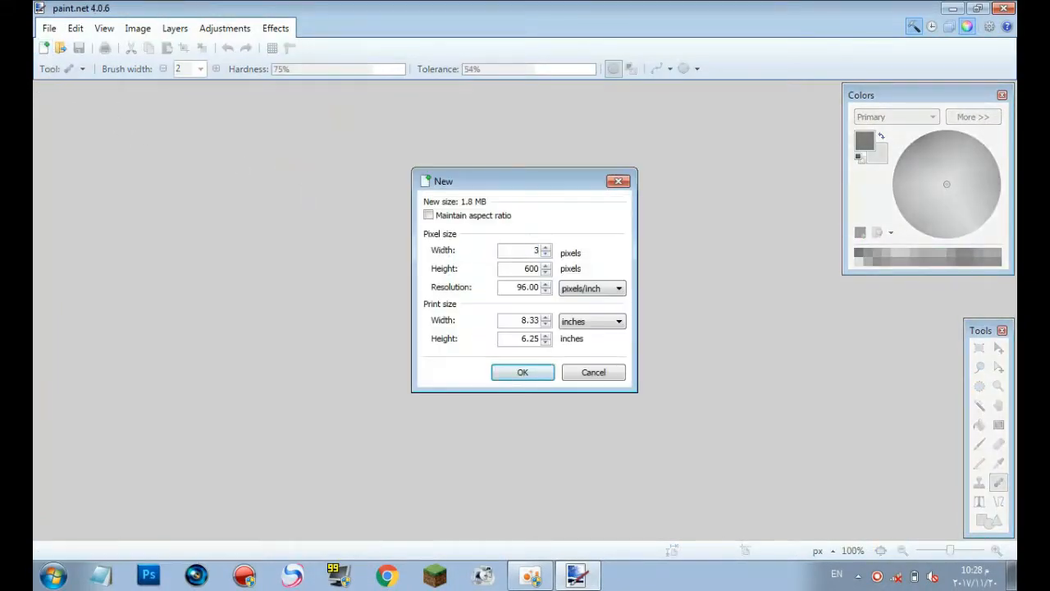
# - Create a new blank transparent 32×32 image
pyautogui.click(523, 372)
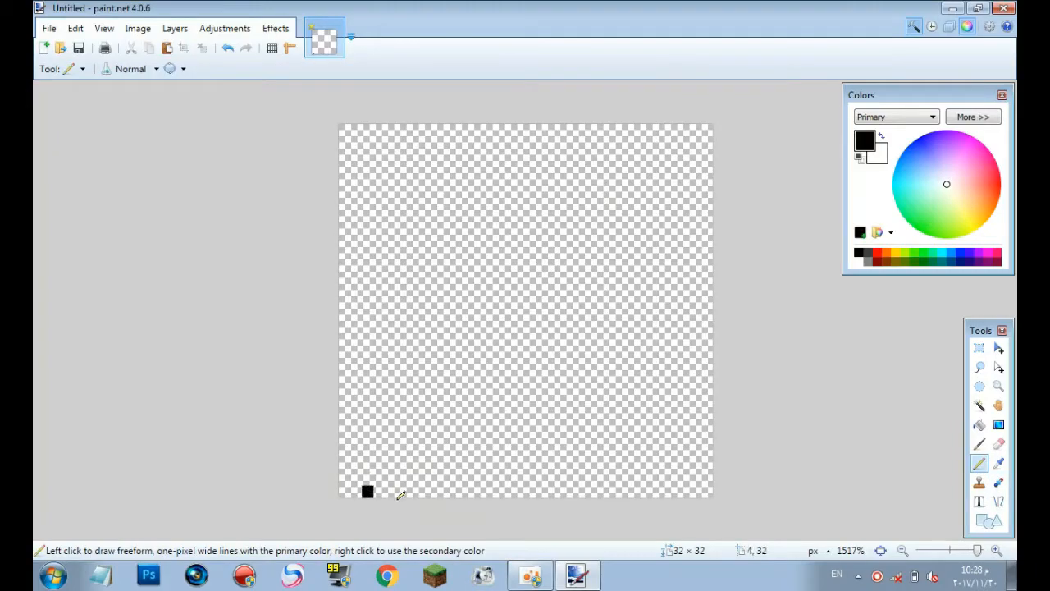
# - Pencil a black sword outline: pommel, handle edges, crossguard, blade edges and tip
pyautogui.moveTo(367, 490); pyautogui.dragTo(375, 430)
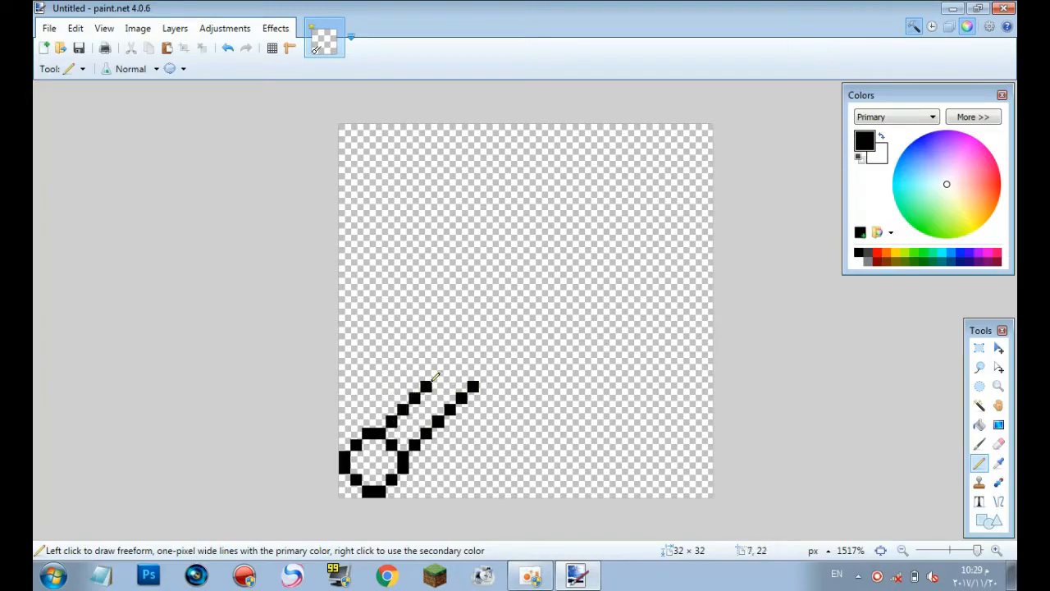
pyautogui.moveTo(435, 377); pyautogui.dragTo(515, 406)
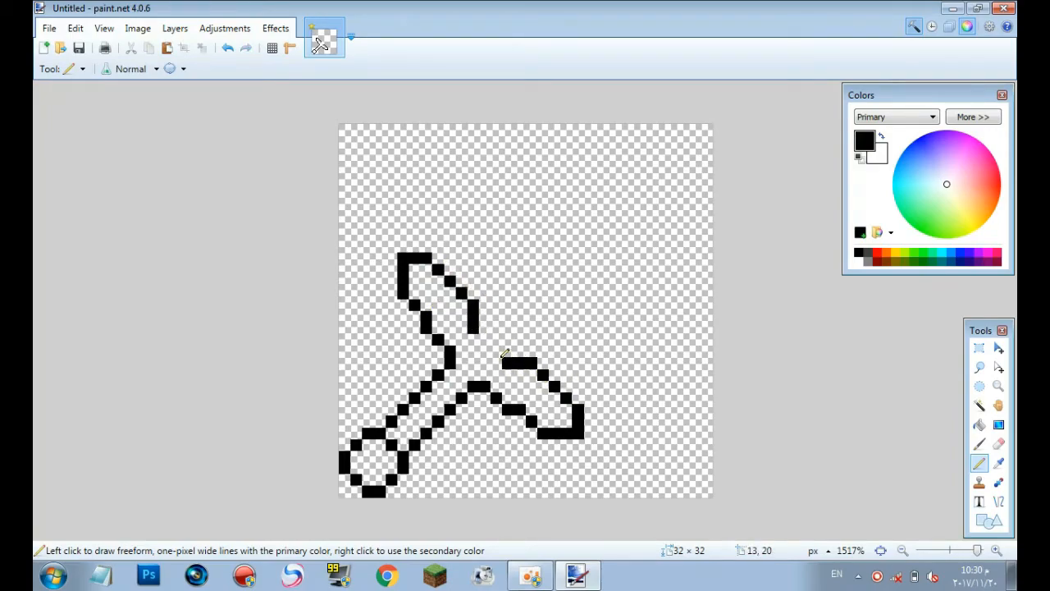
pyautogui.moveTo(501, 357); pyautogui.dragTo(590, 283)
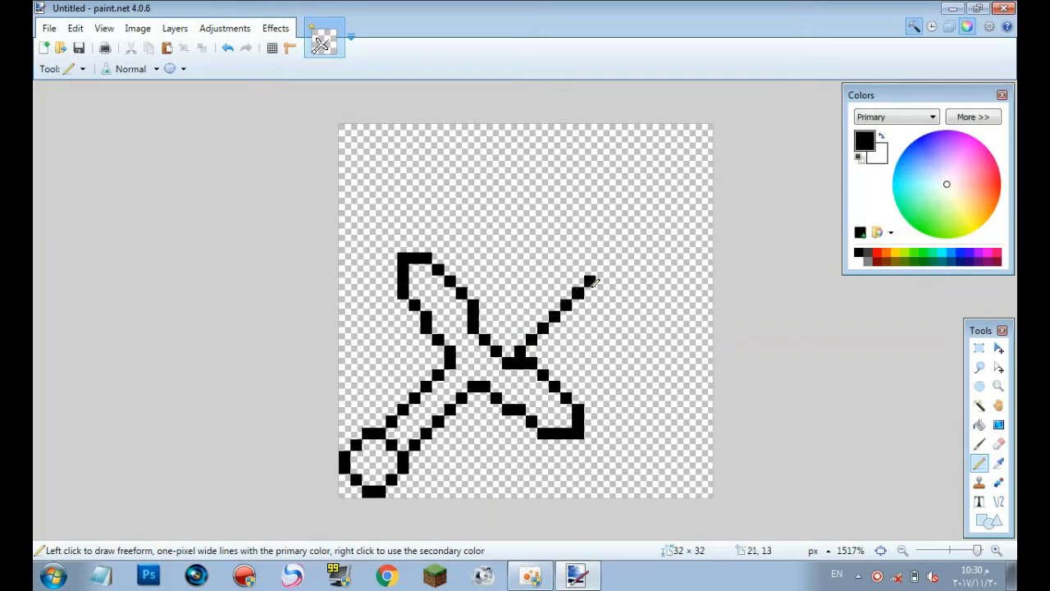
pyautogui.moveTo(595, 283); pyautogui.dragTo(639, 234)
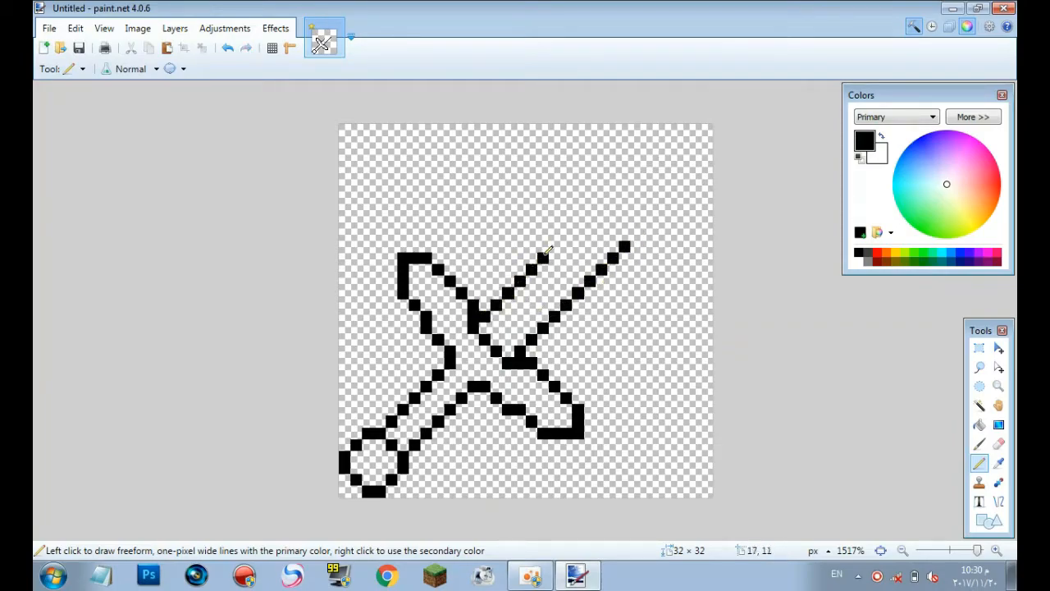
pyautogui.moveTo(541, 255); pyautogui.dragTo(640, 217)
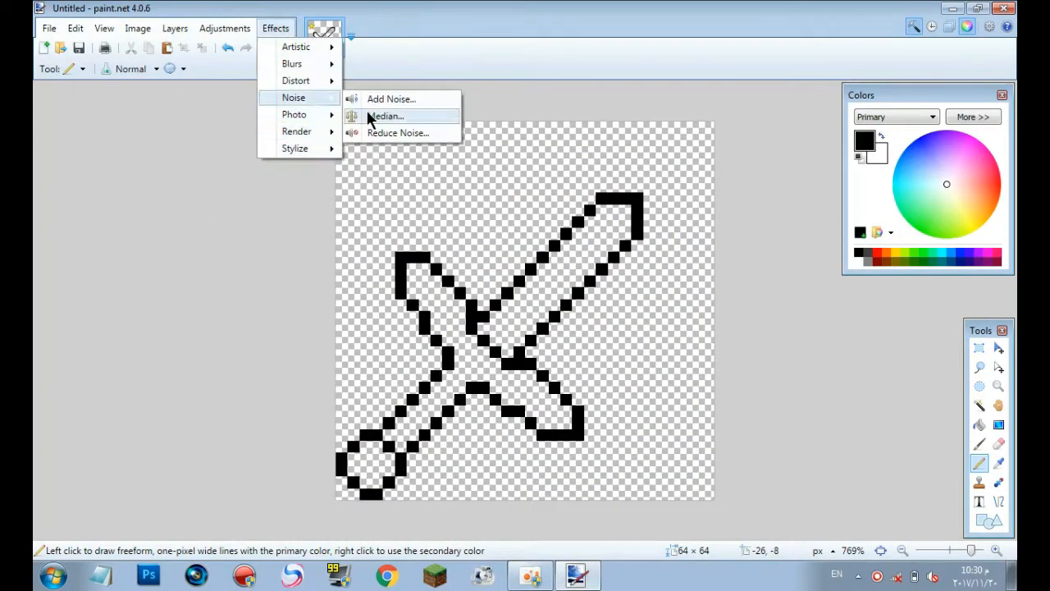
# - Alternate Median smoothing with Nearest Neighbor resizes to 128, then 256 pixels
pyautogui.click(385, 115)
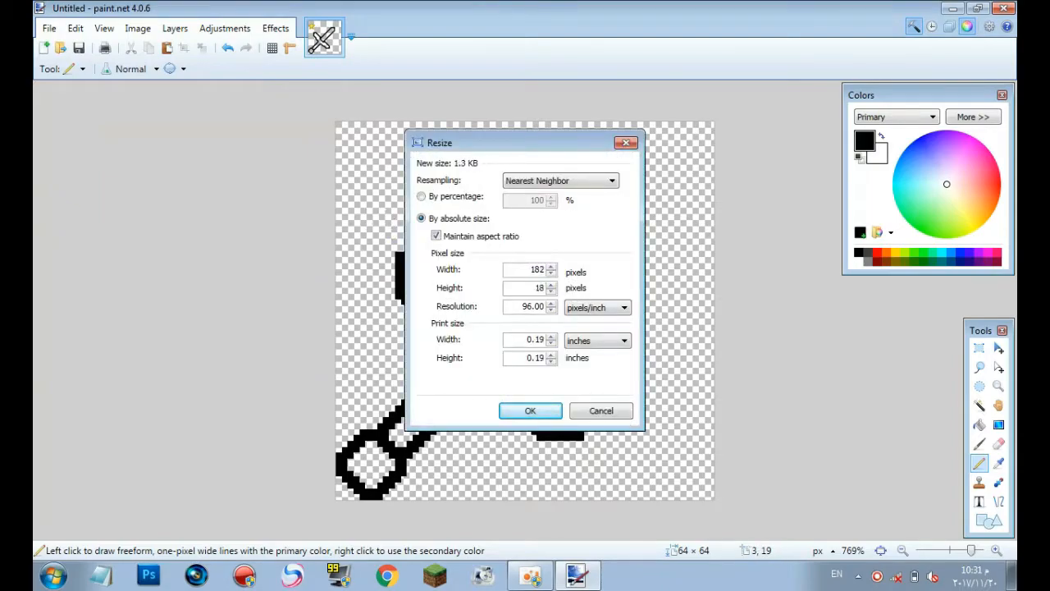
pyautogui.click(530, 410)
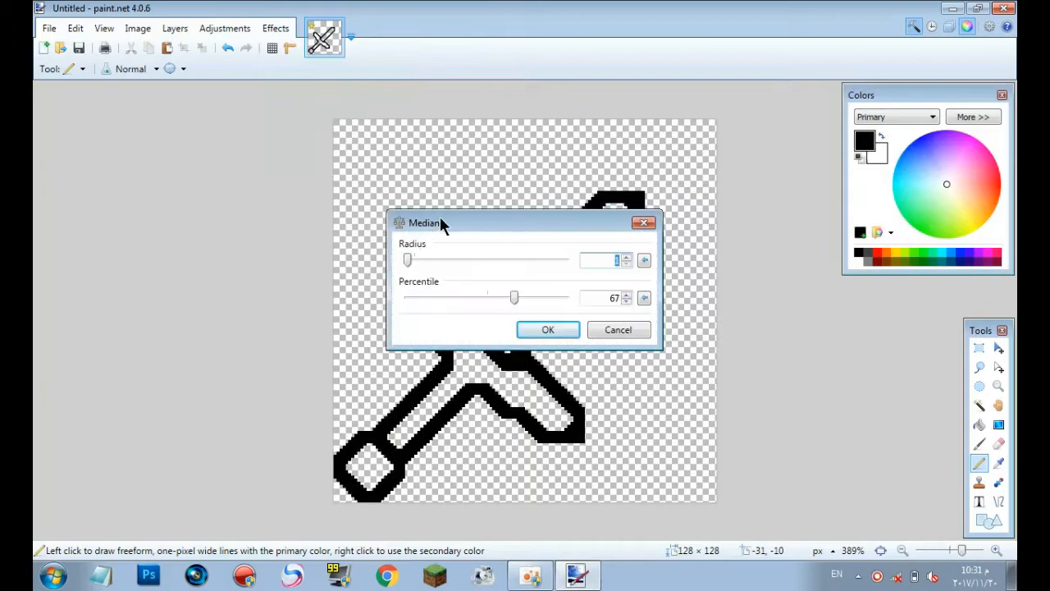
pyautogui.moveTo(424, 222); pyautogui.dragTo(118, 127)
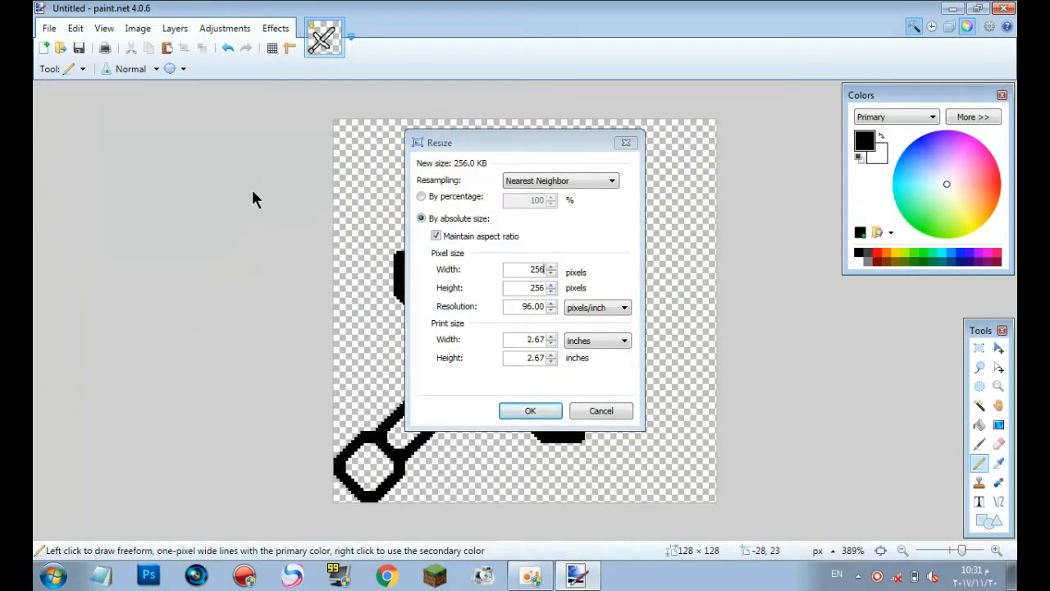
pyautogui.click(274, 28)
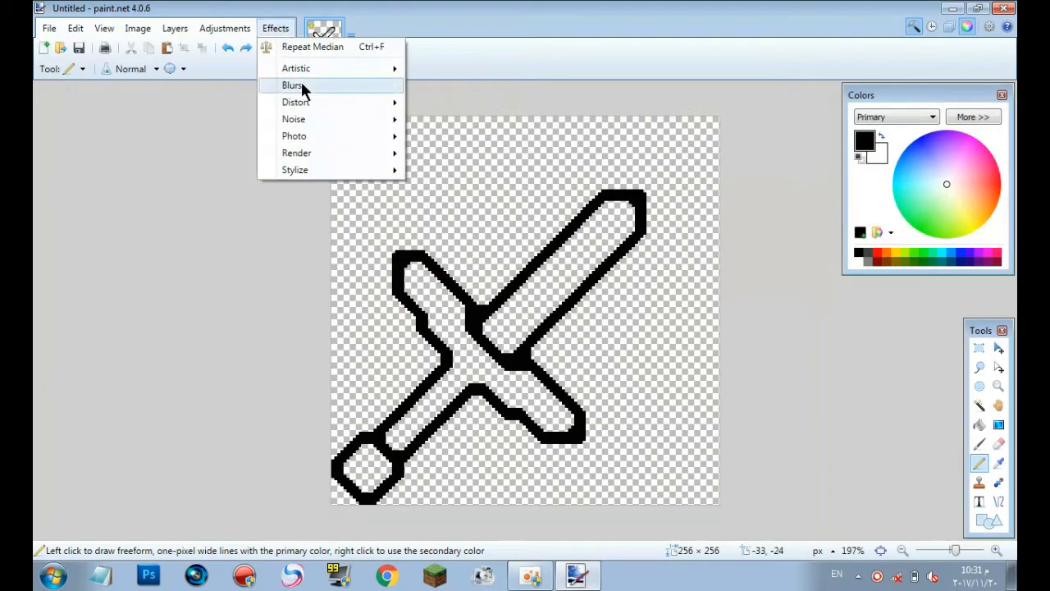
pyautogui.click(295, 84)
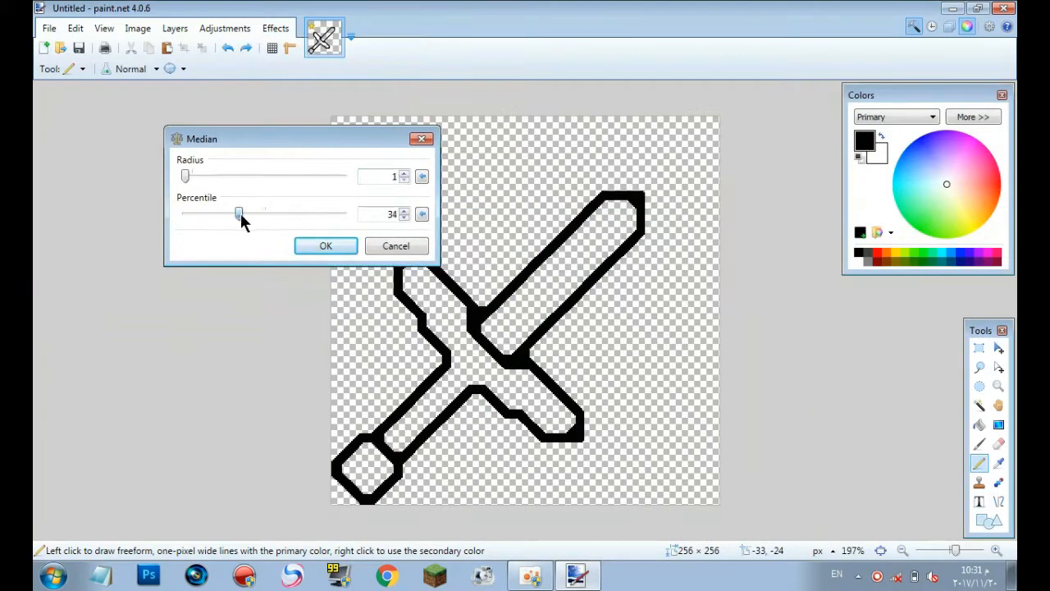
pyautogui.click(326, 246)
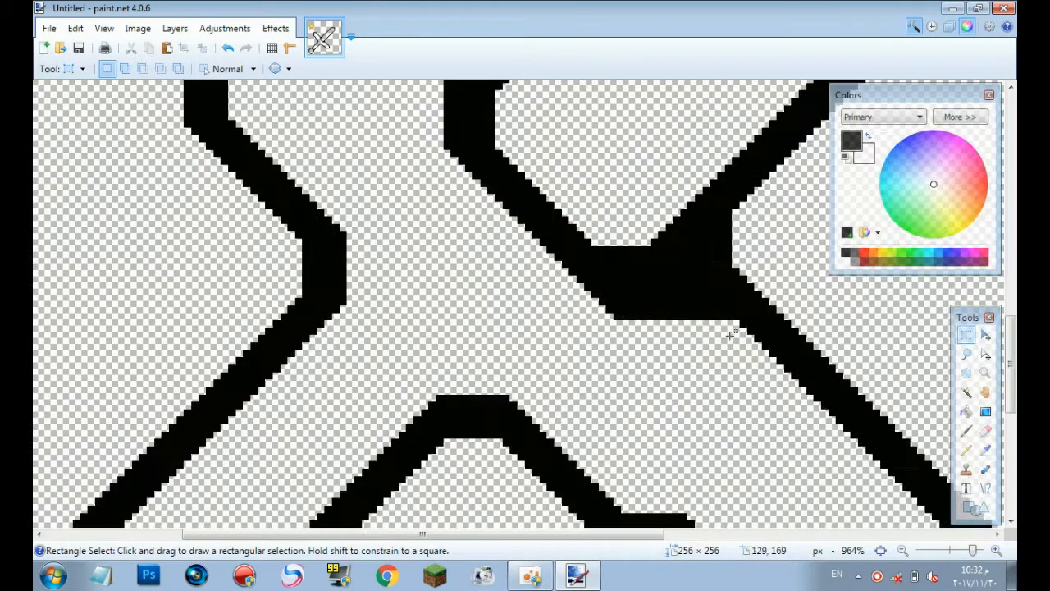
# - Select and erase the thick black blob where the blade meets the crossguard
pyautogui.moveTo(605, 320); pyautogui.dragTo(726, 335)
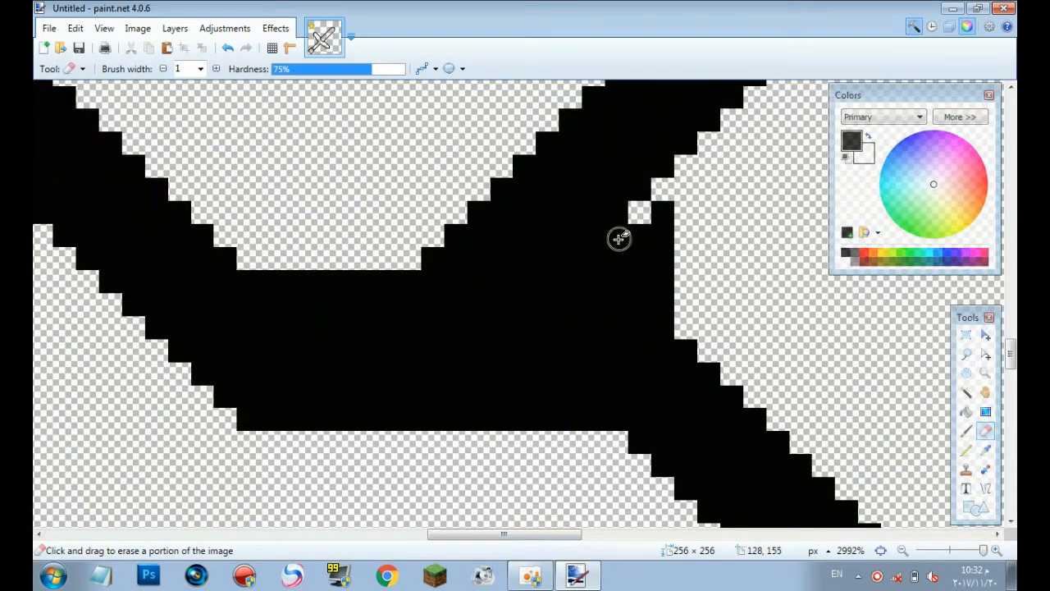
pyautogui.moveTo(619, 238); pyautogui.dragTo(361, 422)
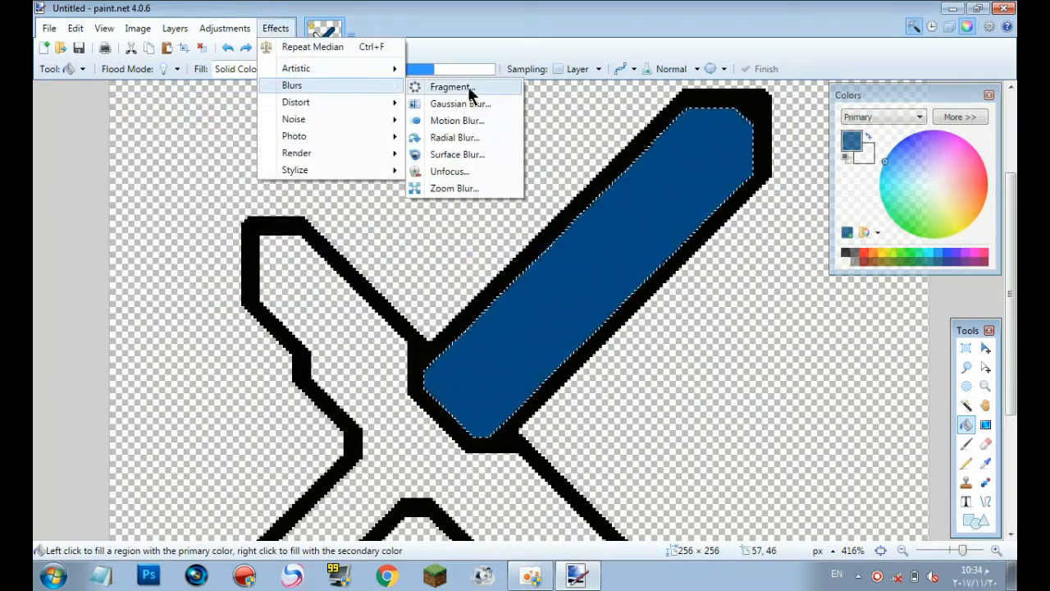
# - Apply Motion Blur to the blade at about 57° angle, distance 8
pyautogui.click(456, 120)
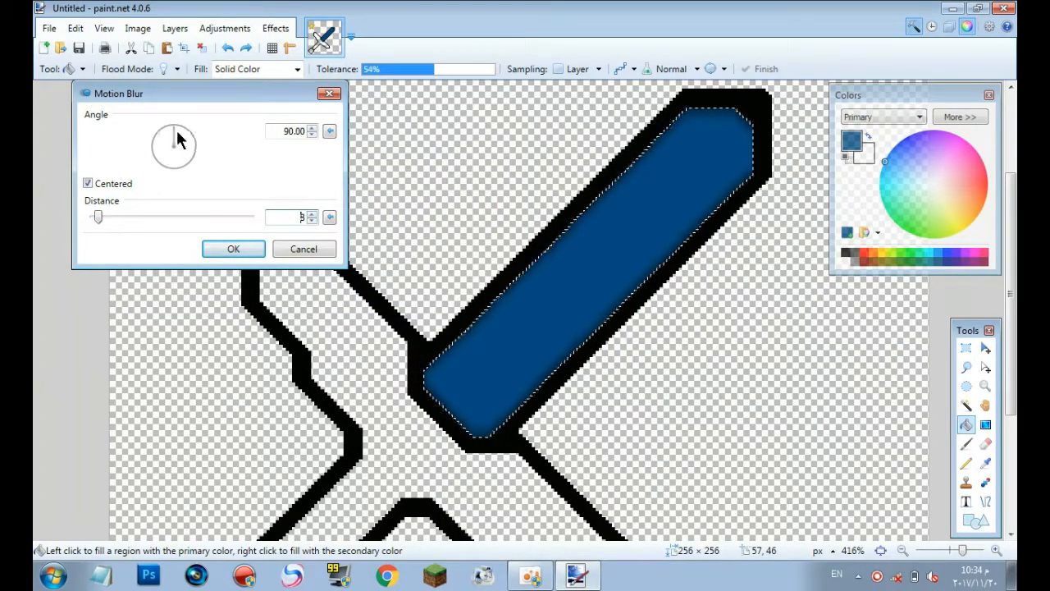
pyautogui.moveTo(180, 138); pyautogui.dragTo(174, 131)
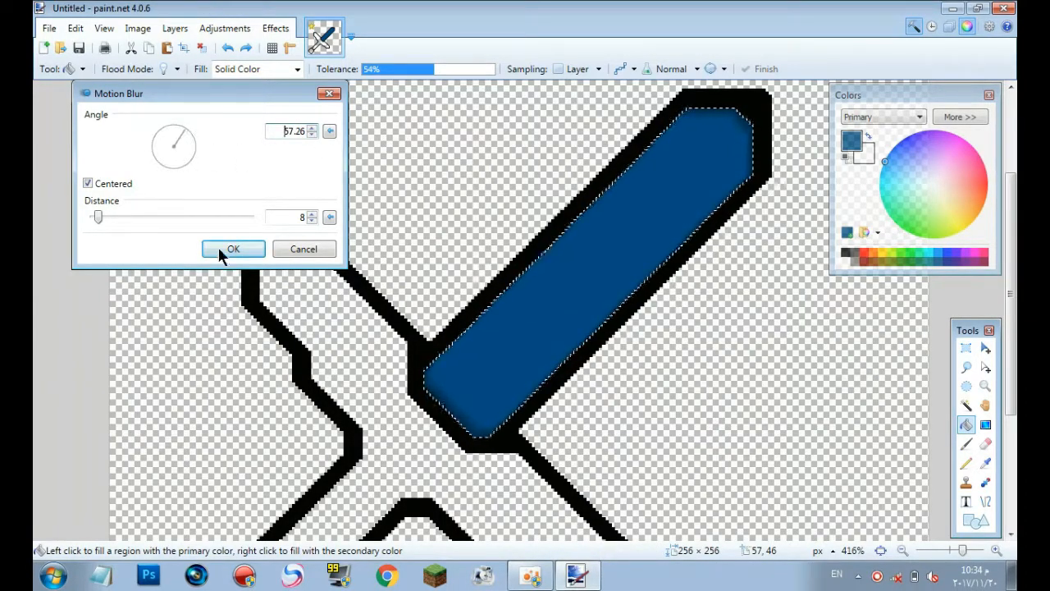
pyautogui.click(233, 248)
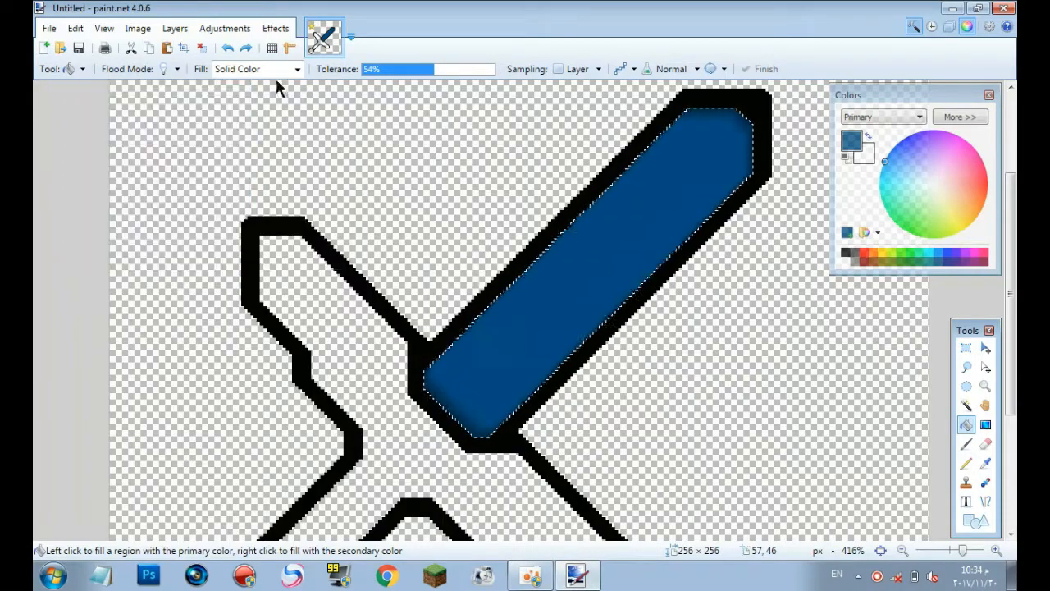
pyautogui.click(275, 27)
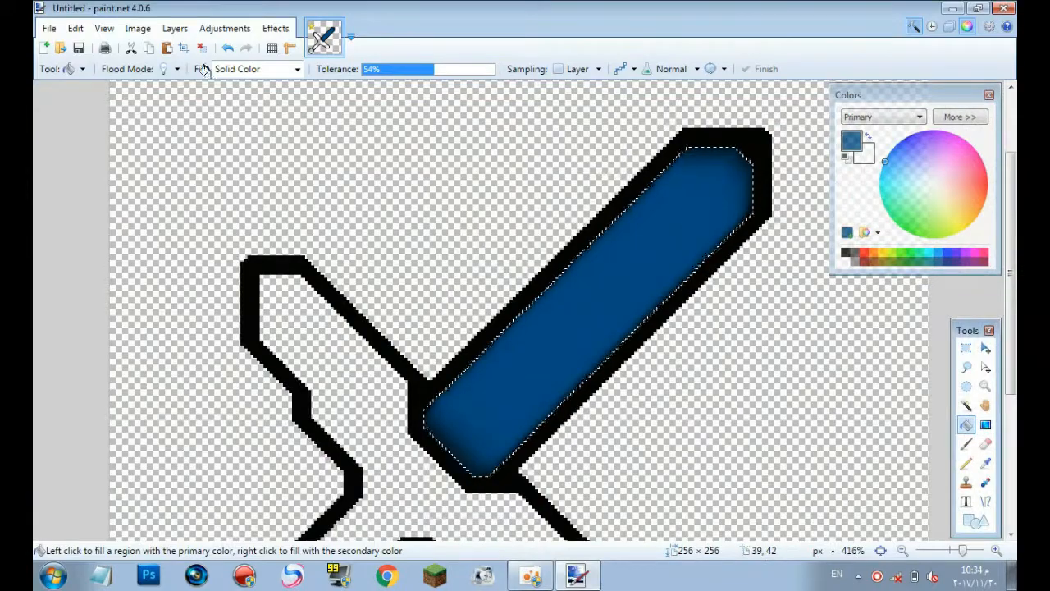
pyautogui.moveTo(443, 217)
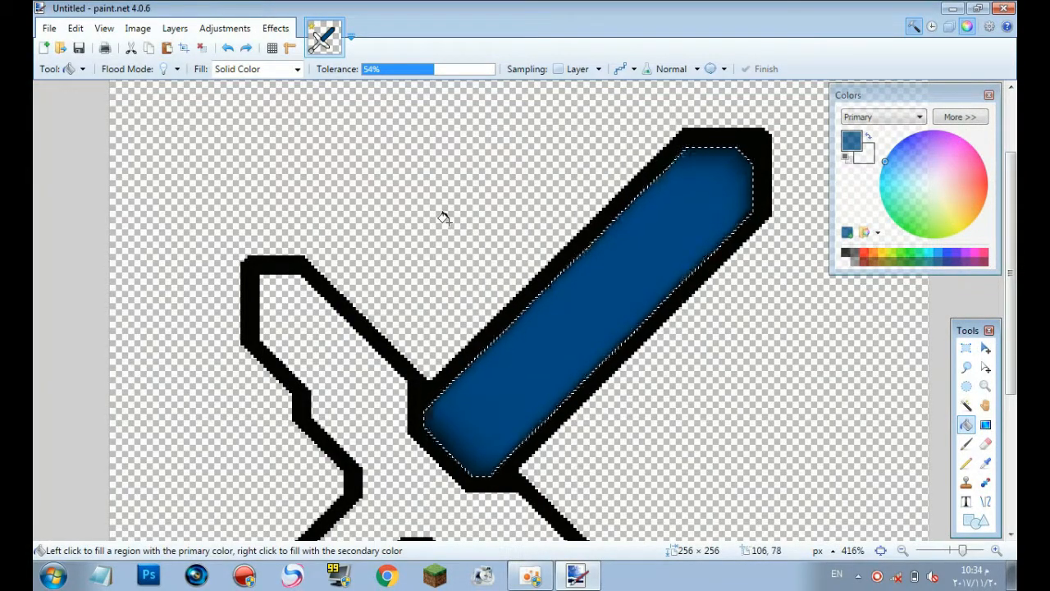
pyautogui.click(977, 404)
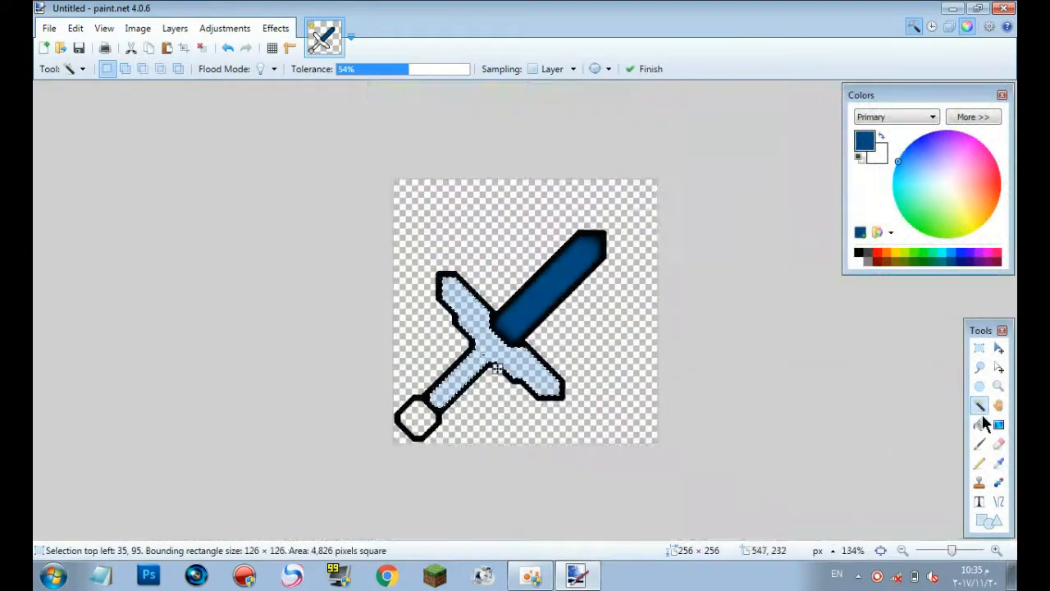
# - Fill the crossguard, handle and pommel dark grey and motion-blur them
pyautogui.click(275, 28)
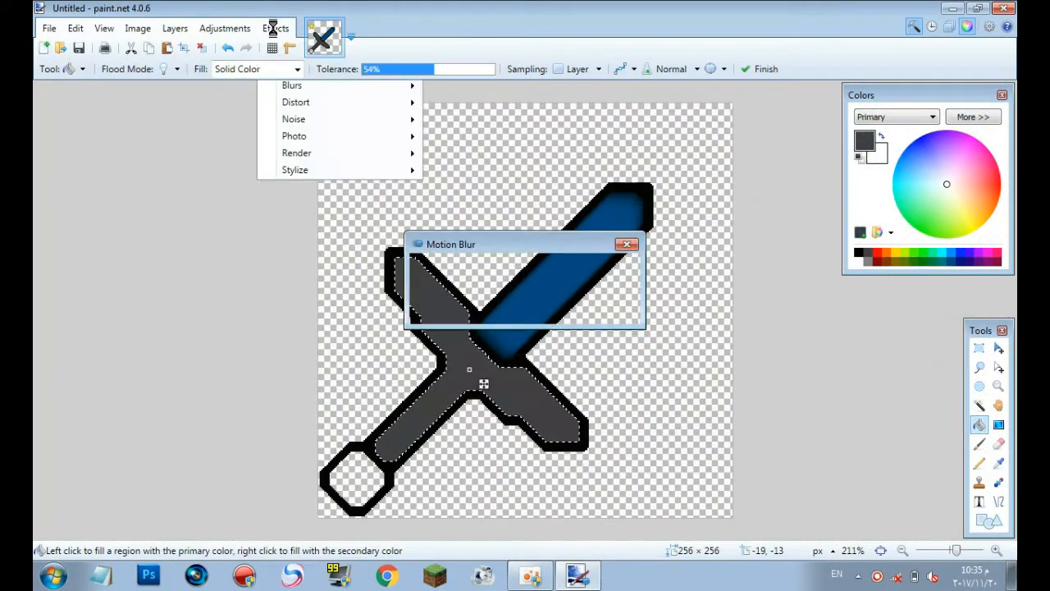
pyautogui.click(626, 244)
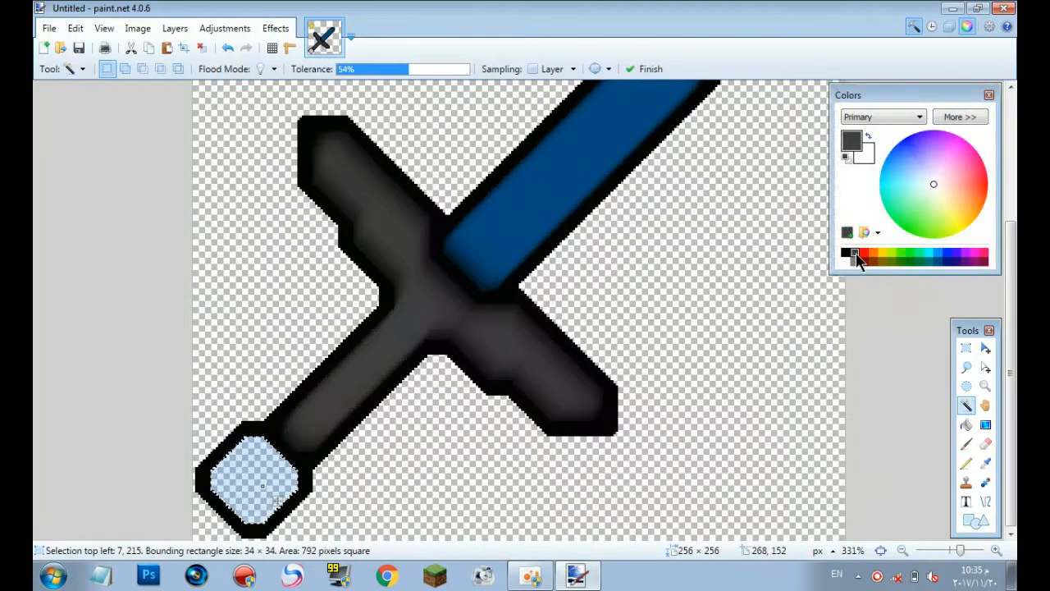
pyautogui.click(276, 28)
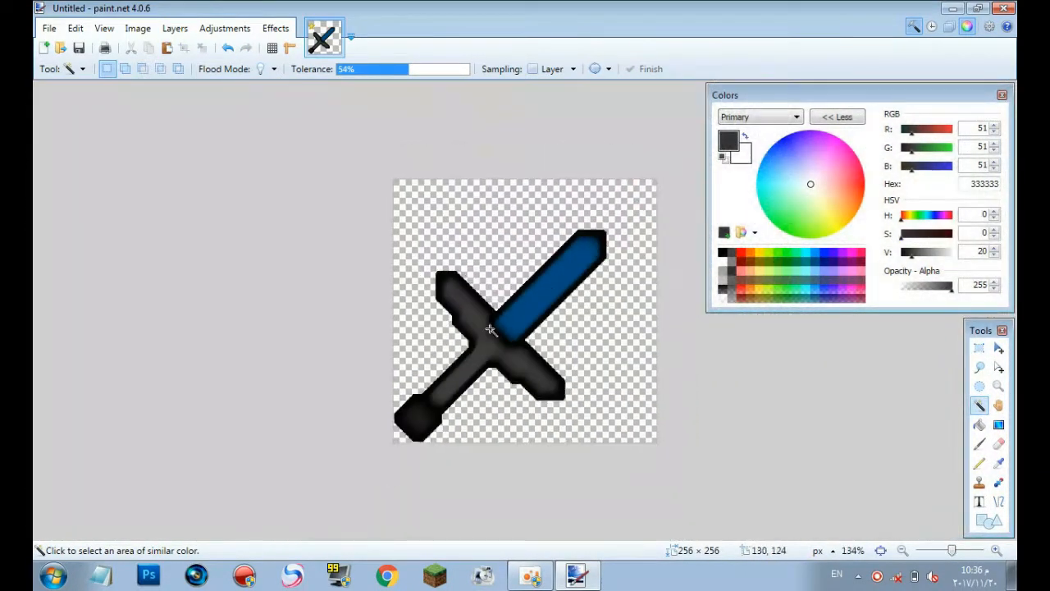
# - Darken the sword with Hue/Saturation lightness -48, then apply Median smoothing
pyautogui.click(224, 28)
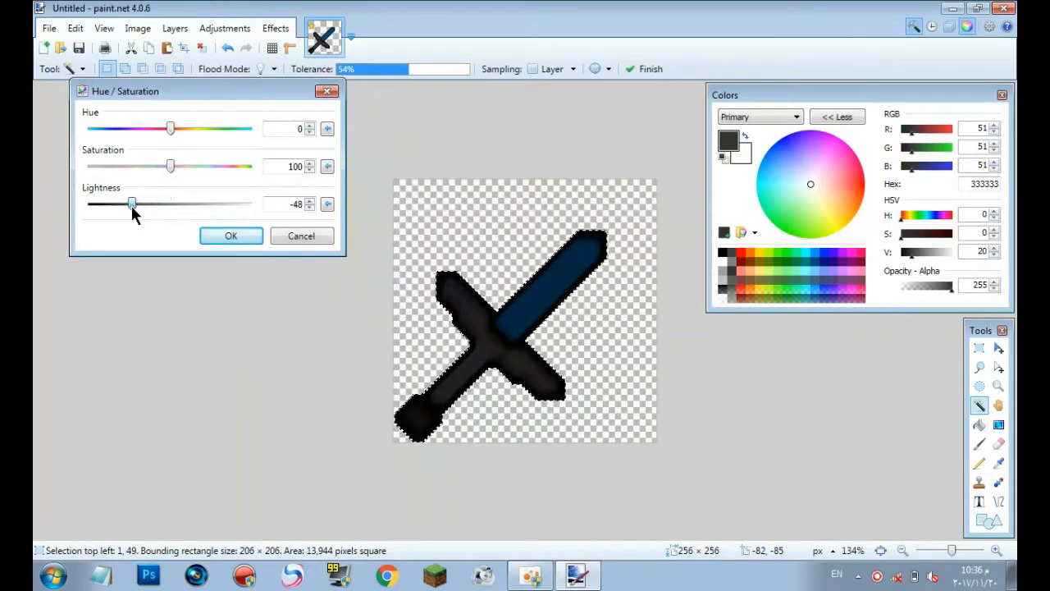
pyautogui.click(231, 235)
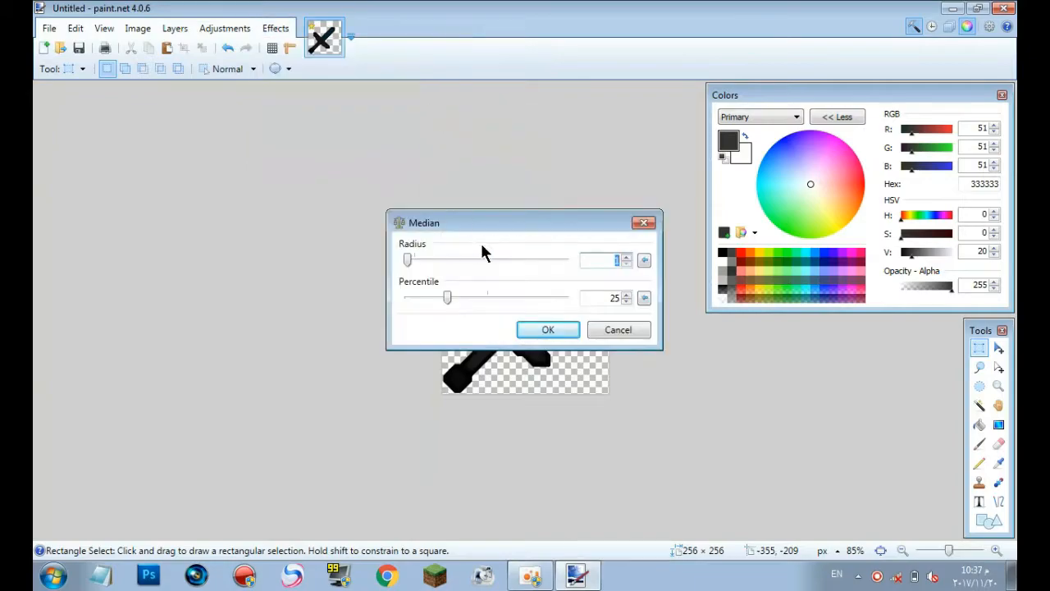
pyautogui.click(548, 329)
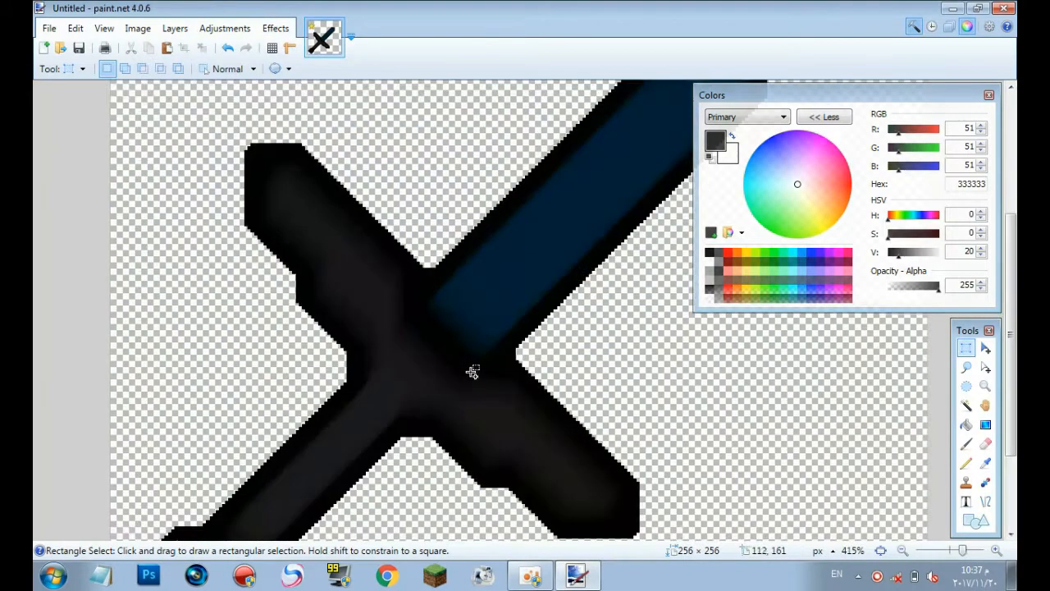